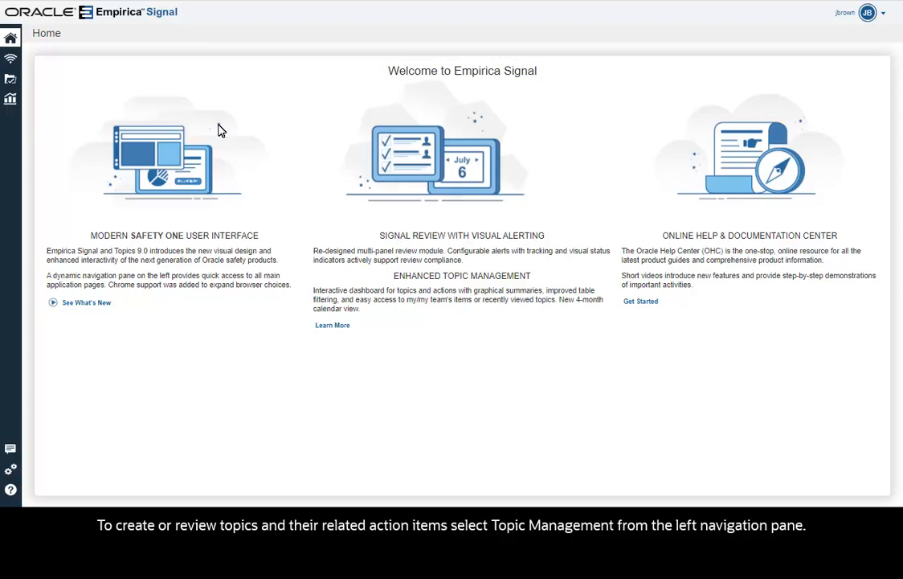
mouse_move(11, 84)
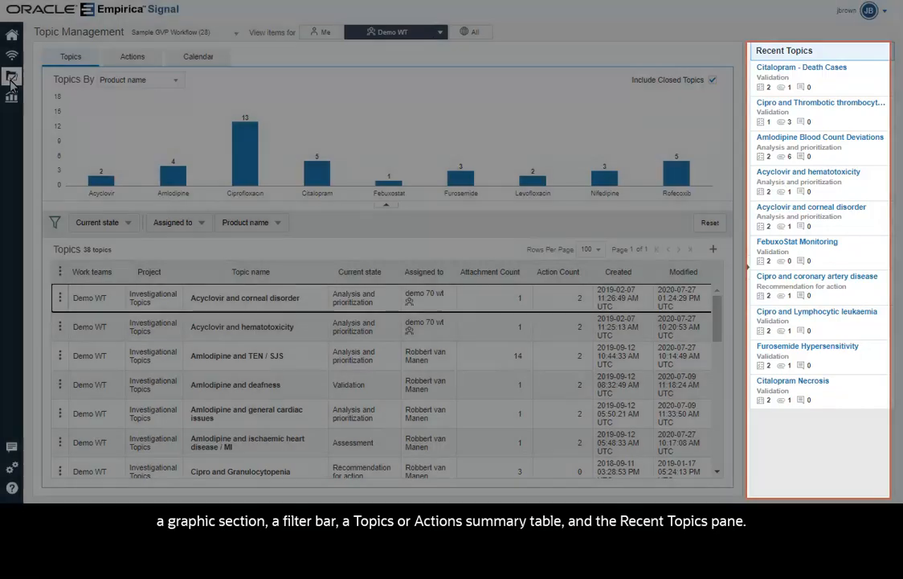
List topics from all teams (66) and regroup the topic chart by Assigned to.
click(463, 33)
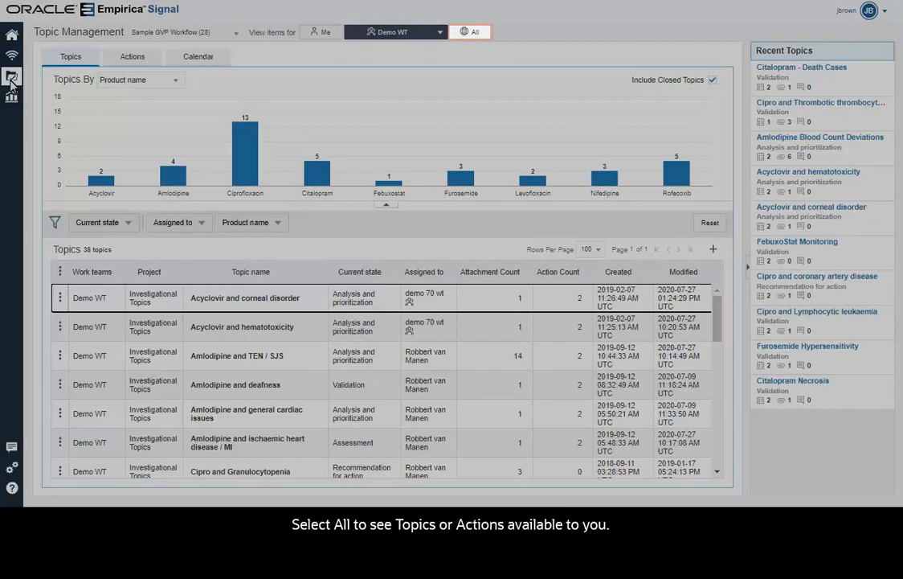
click(469, 32)
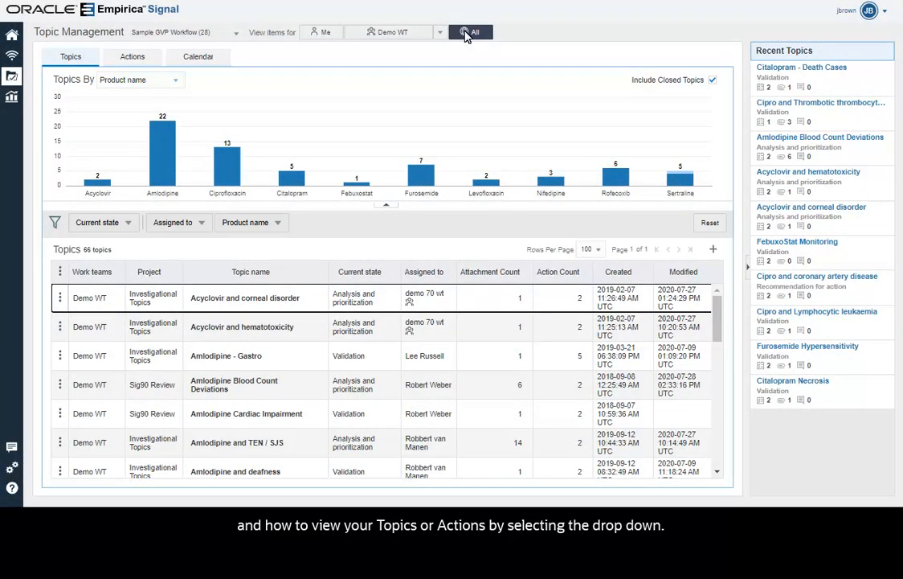
click(138, 80)
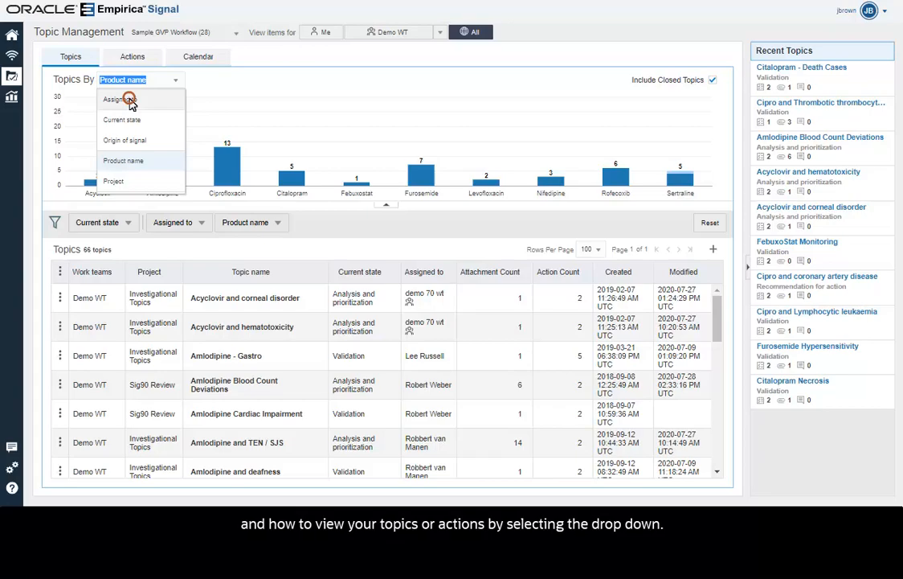
click(119, 99)
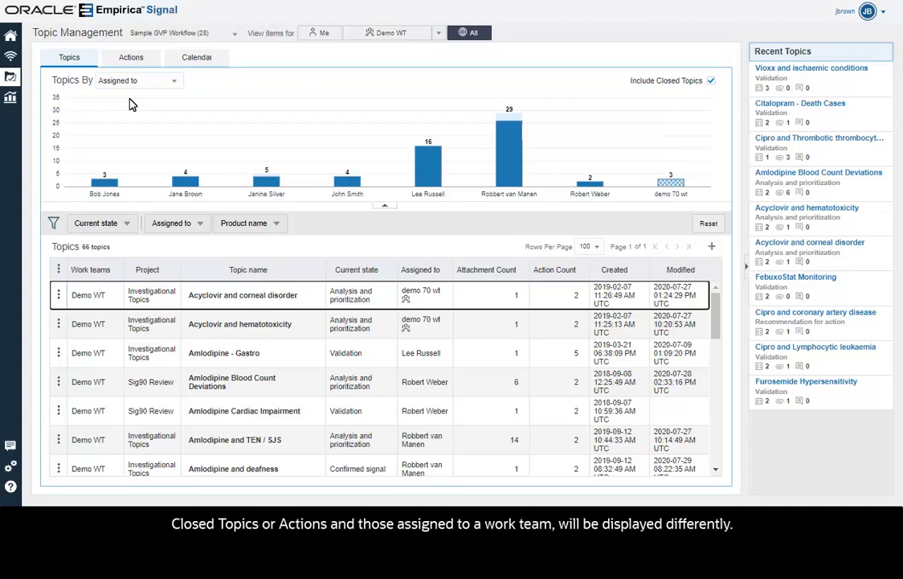
click(137, 81)
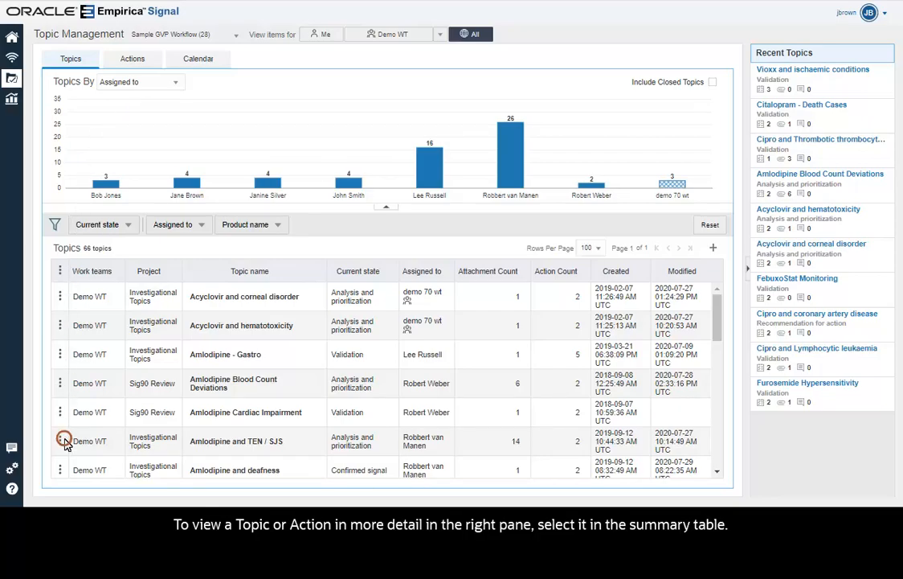
Show the Amlodipine and TEN / SJS topic's details, attachments and two actions in the right pane.
click(234, 441)
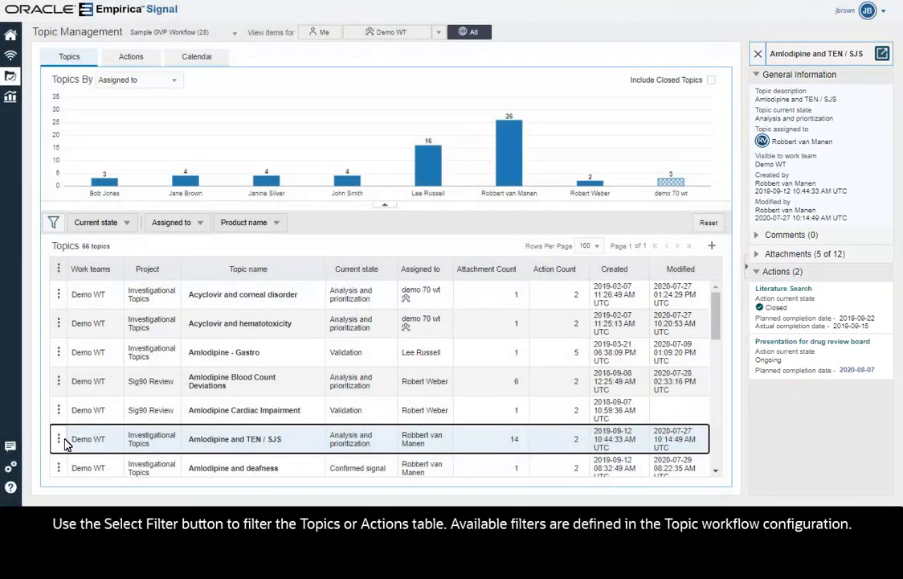
click(51, 222)
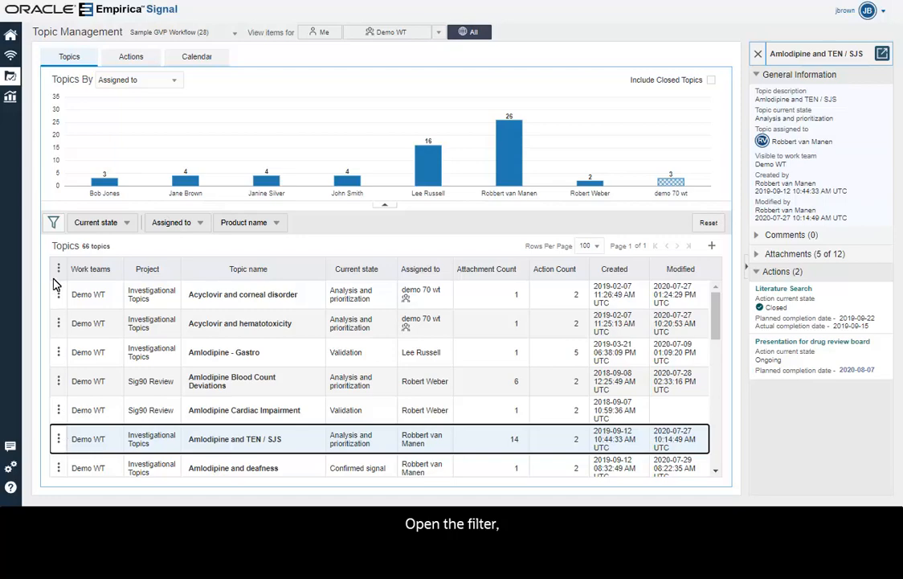
Filter topics to Assigned to = Jane Brown and Product name = Citalopram, leaving two topics.
click(53, 221)
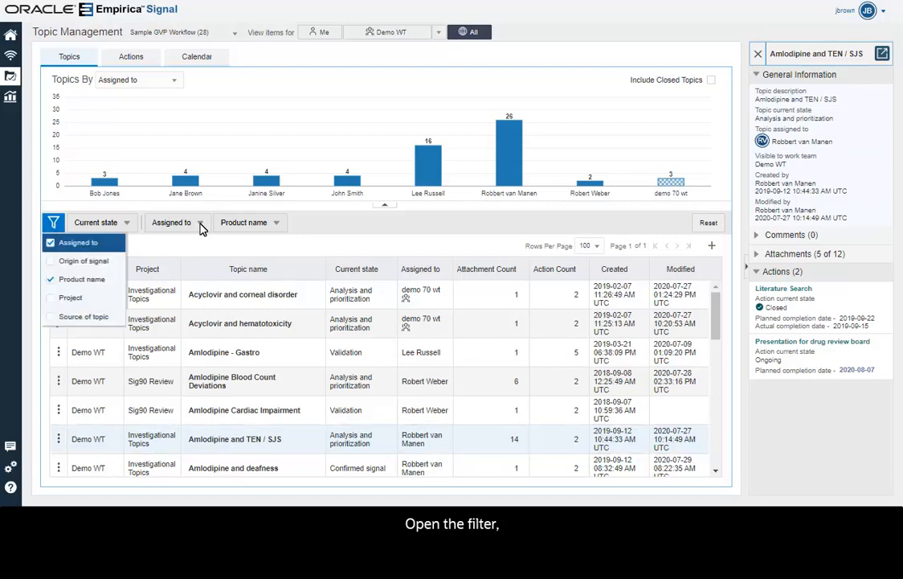
click(170, 222)
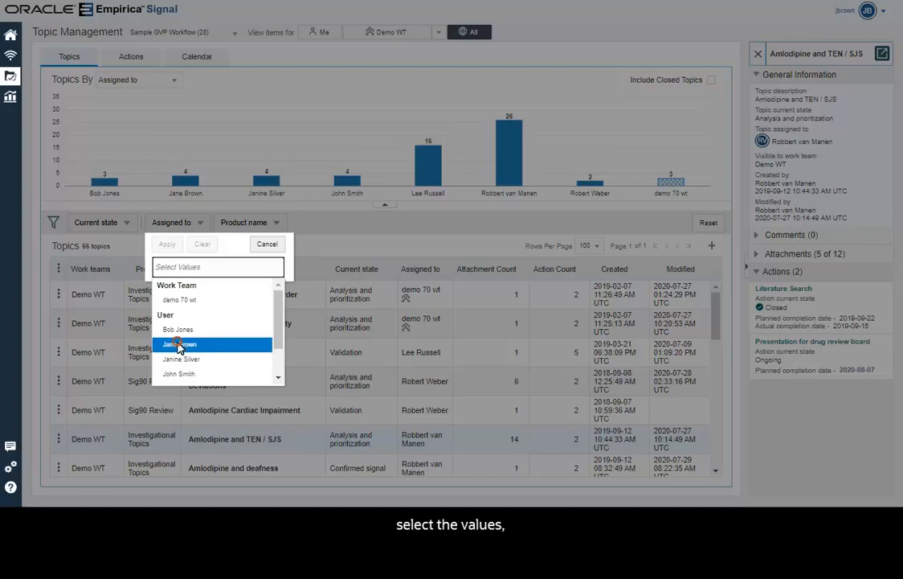
click(179, 344)
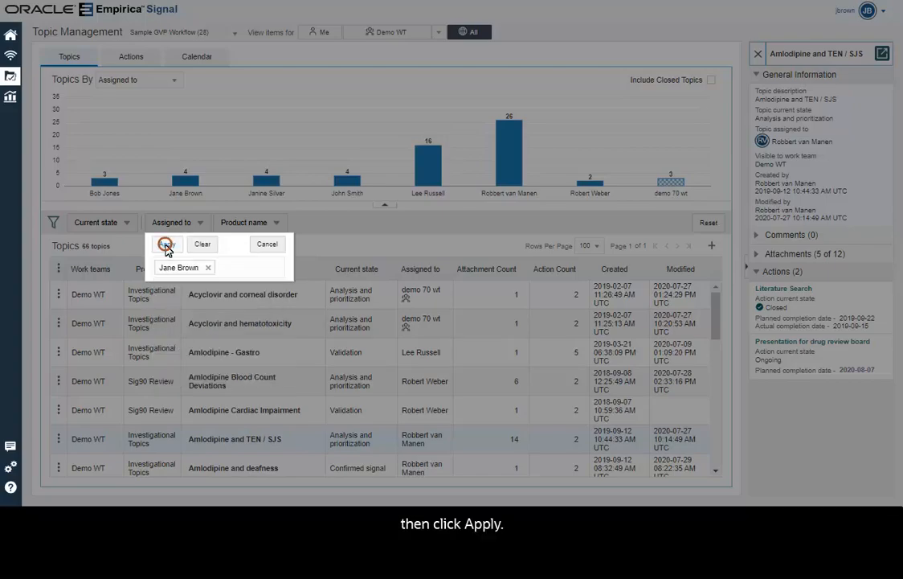
click(166, 244)
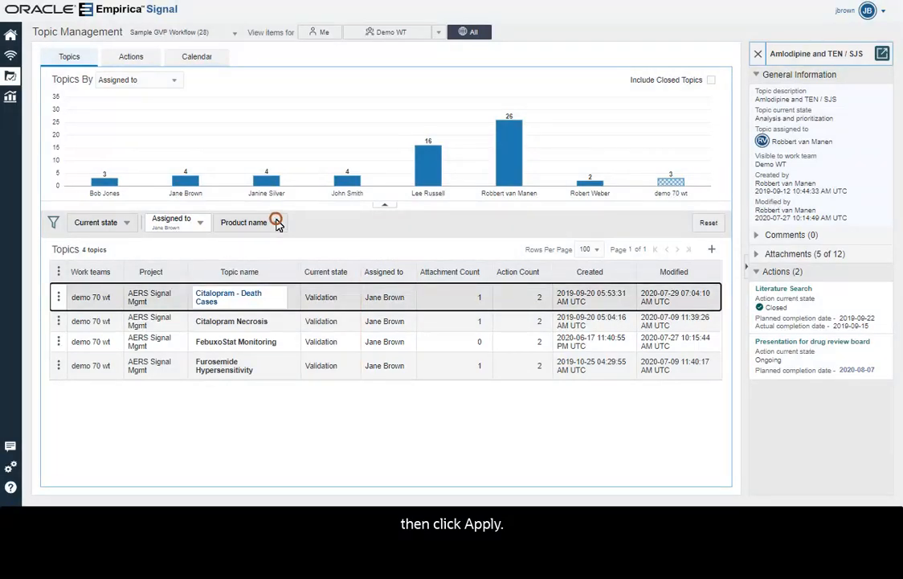
click(277, 222)
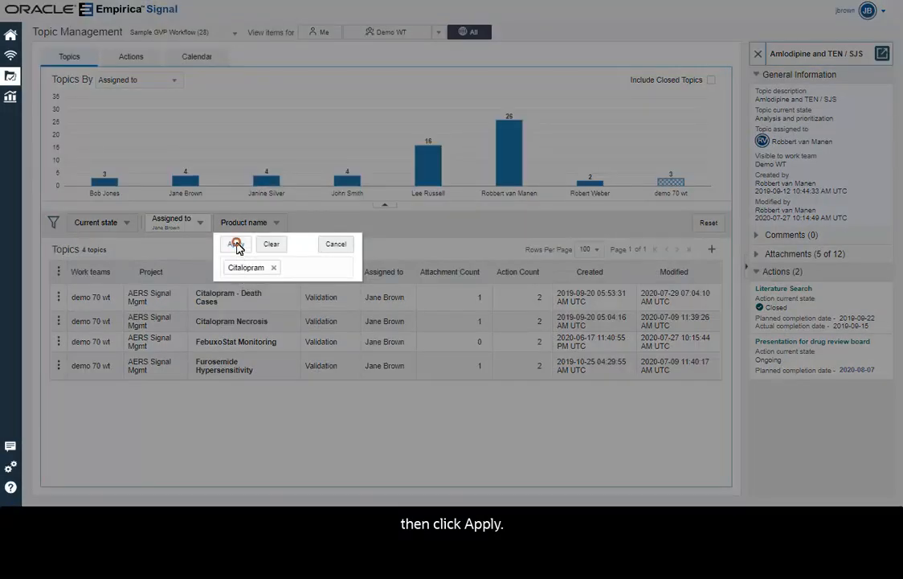
click(235, 244)
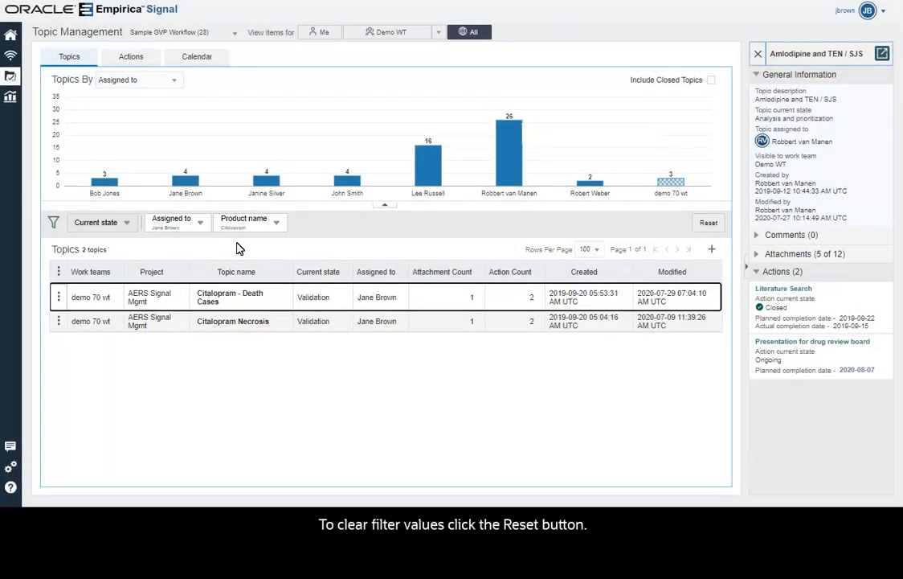
click(707, 222)
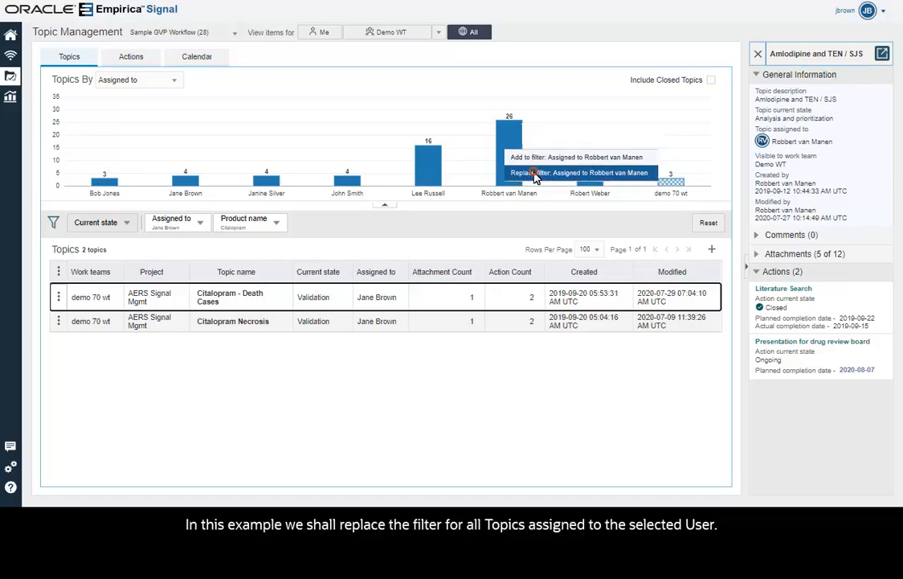
click(578, 173)
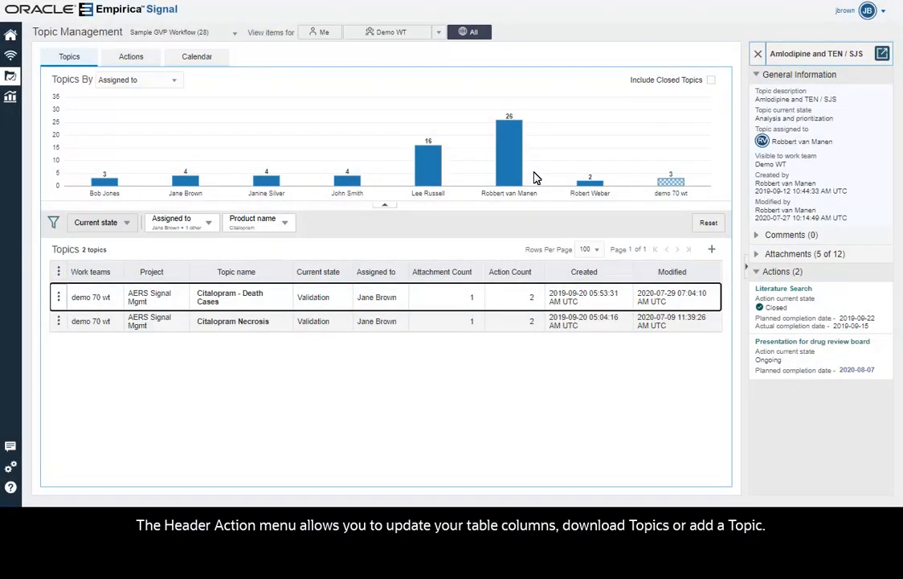
click(57, 270)
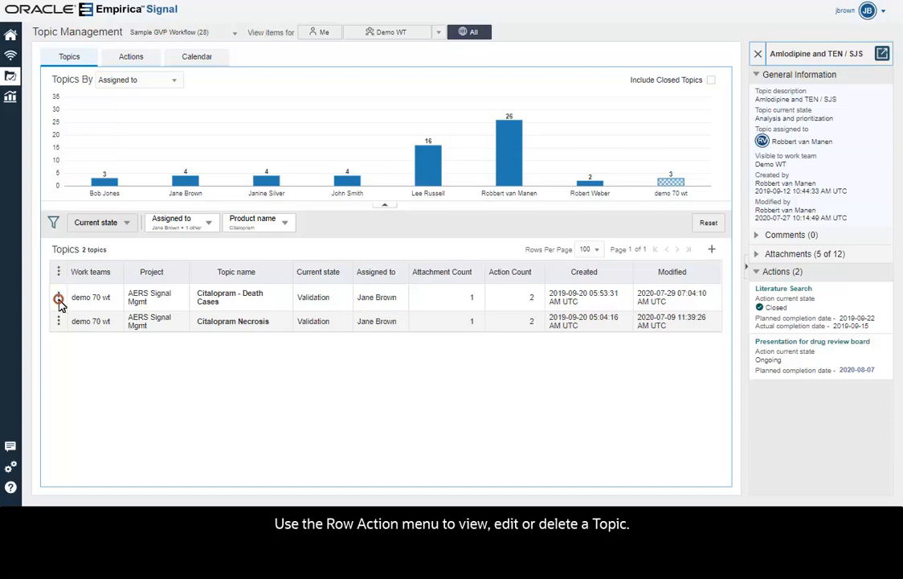
View the Citalopram - Death Cases topic, then switch to the team's Actions view charted by product.
click(58, 295)
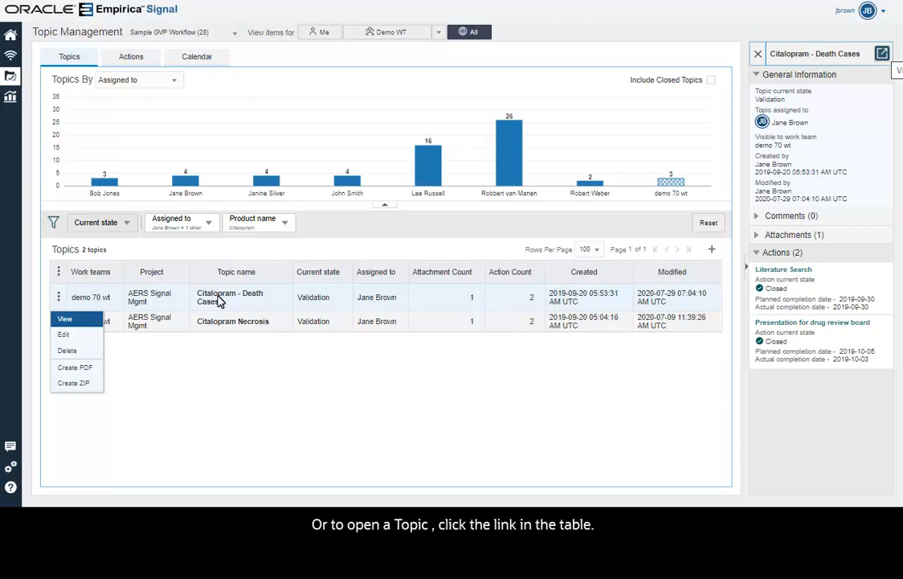
click(132, 56)
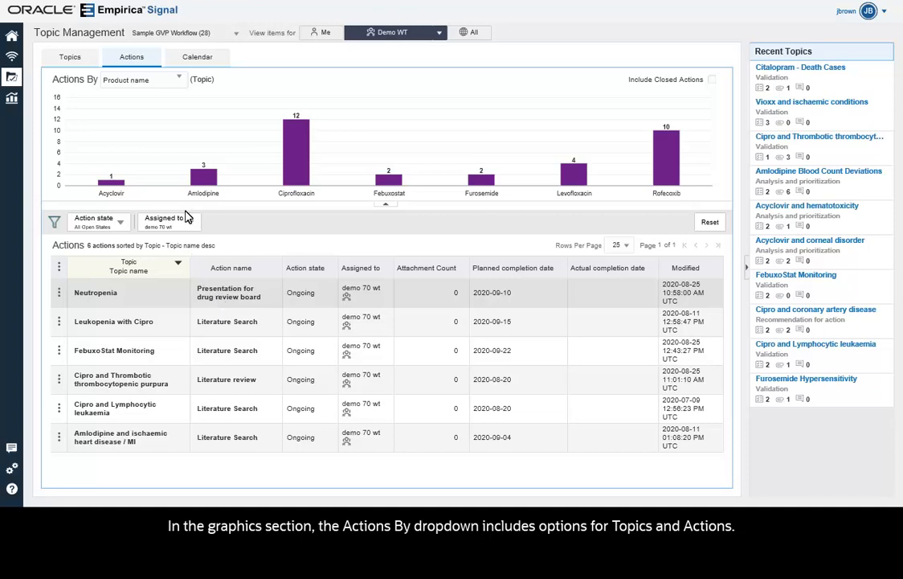
List all teams' 11 actions charted by topic product name, with the filterable fields shown.
click(141, 79)
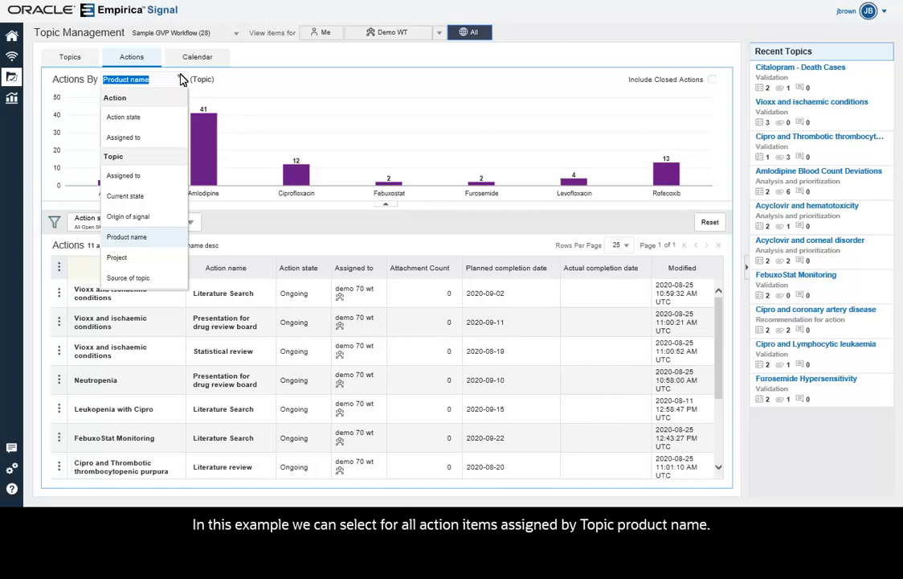
click(126, 236)
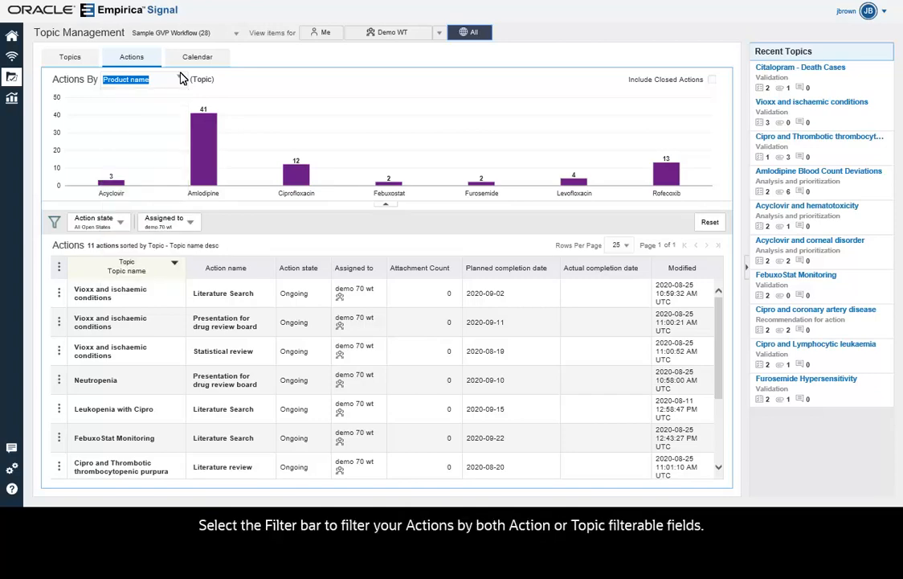
mouse_move(66, 159)
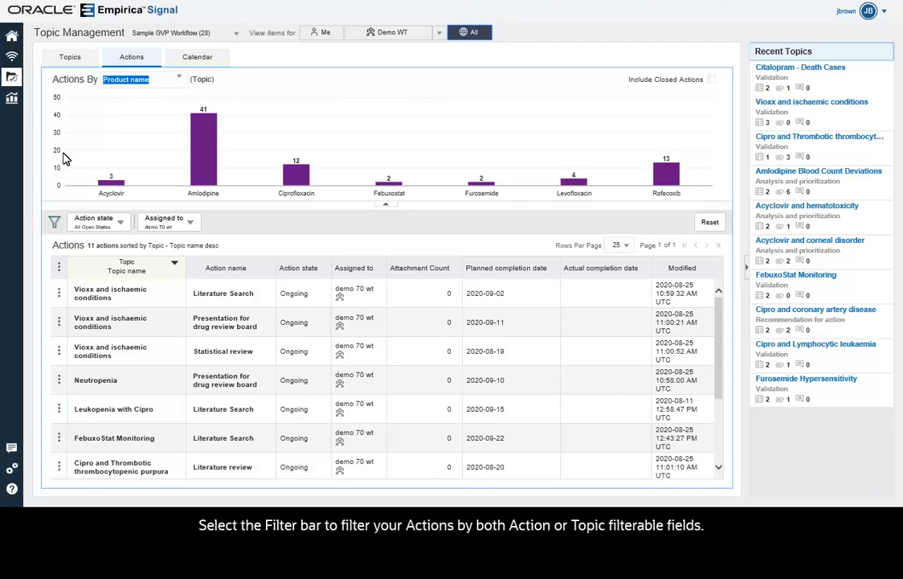
click(55, 222)
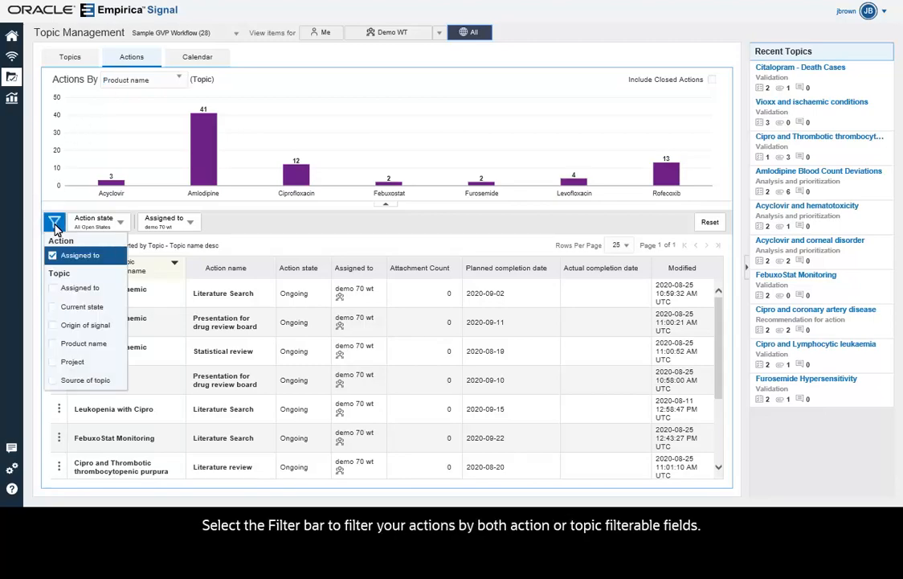
Switch to the Calendar view listing 3 overdue and 30 upcoming actions for June–September 2020.
click(196, 56)
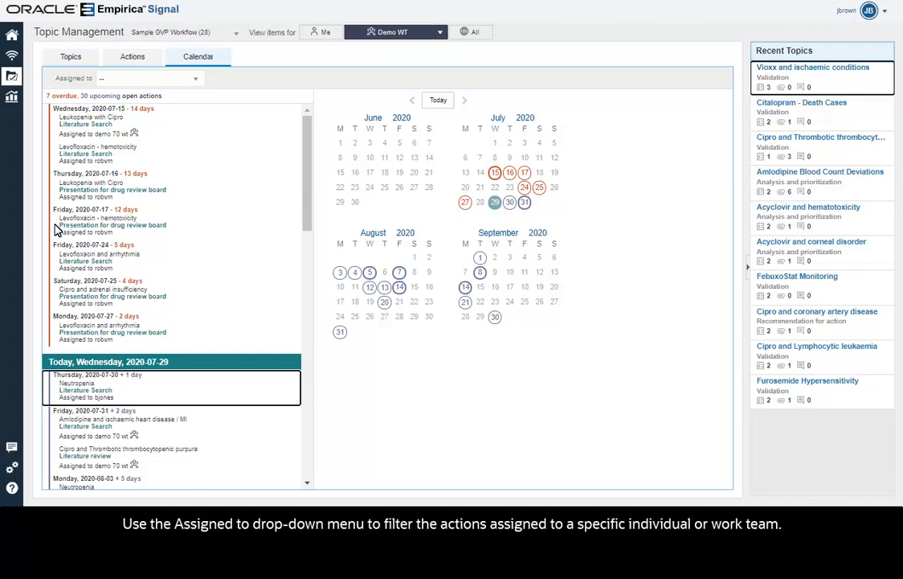
mouse_move(192, 80)
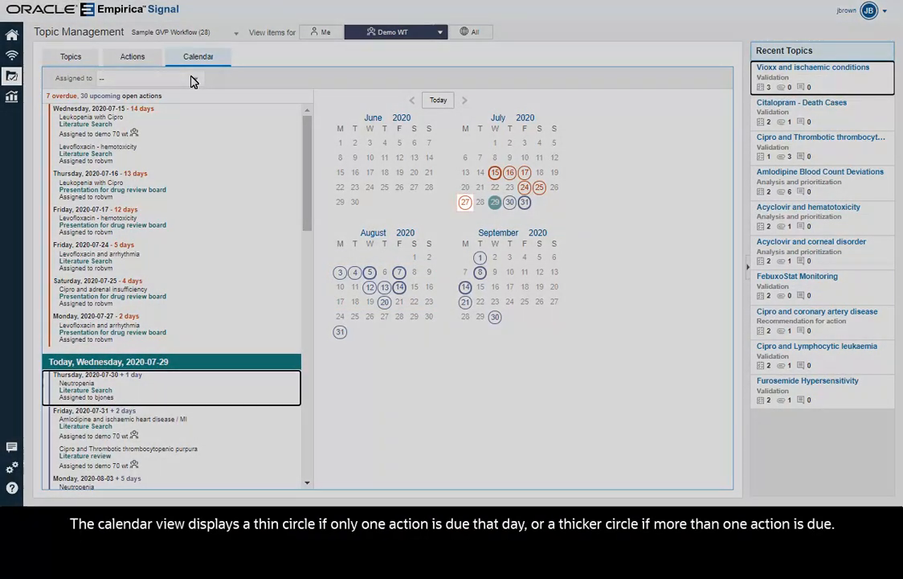
Show details of the Leukopenia with Cipro 'Presentation for drug review board' action.
click(464, 202)
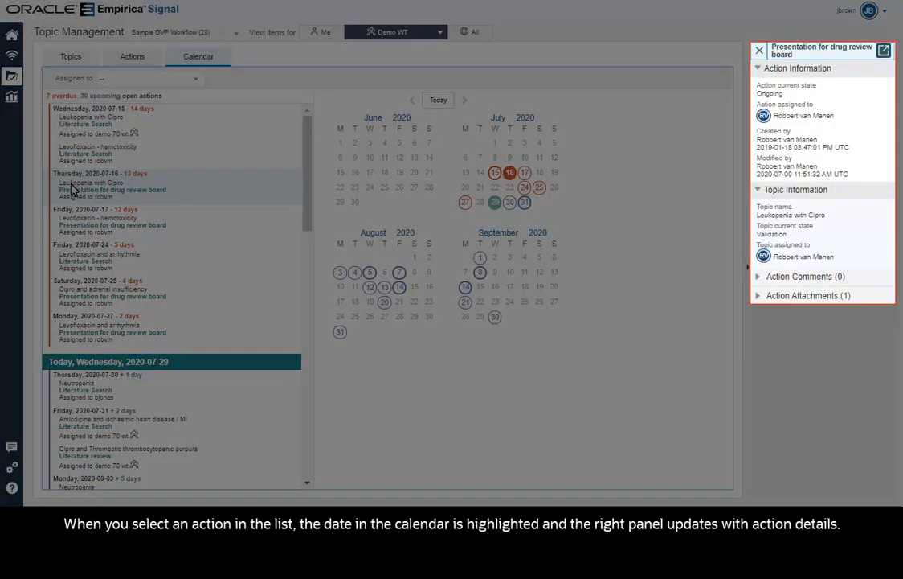
Close the details, then show the Levofloxacin and arrhythmia drug review board action due 2020-07-27.
click(759, 50)
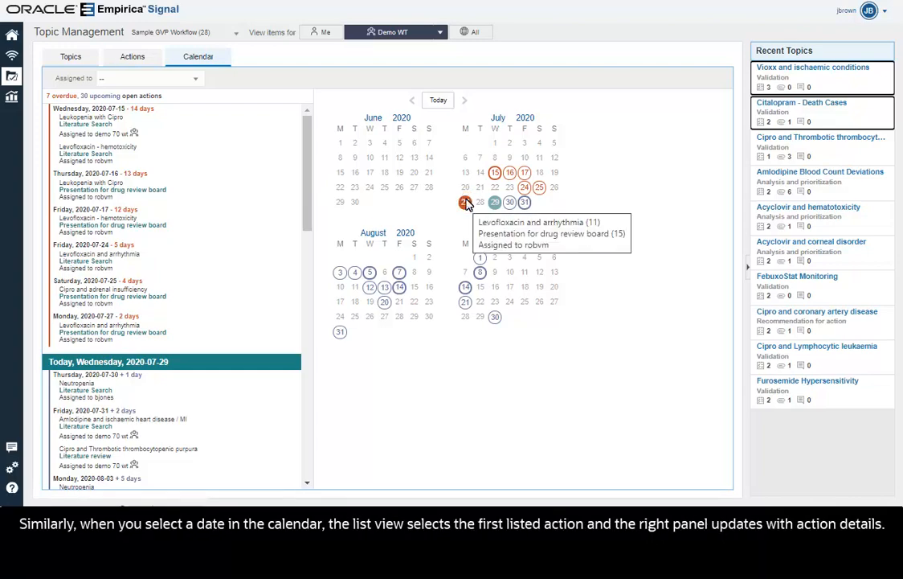
click(464, 203)
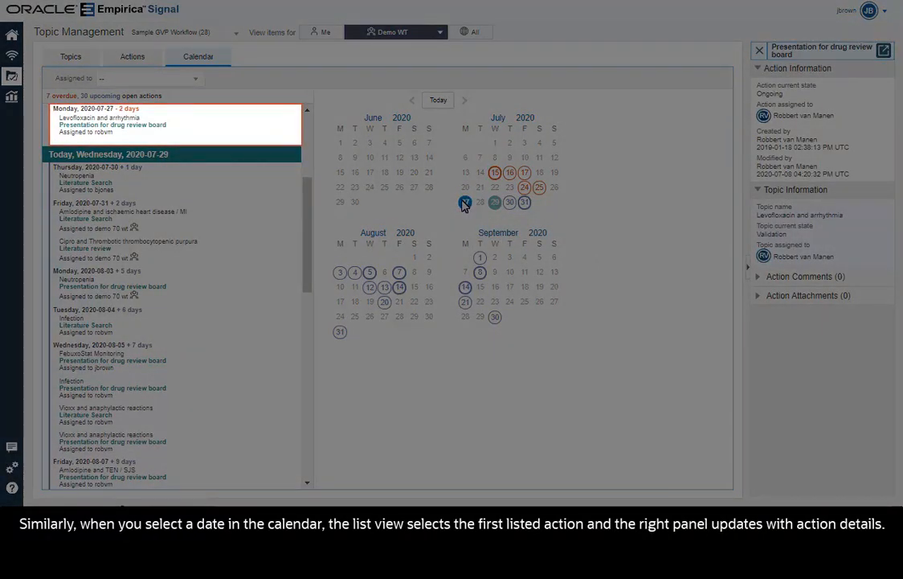
click(464, 203)
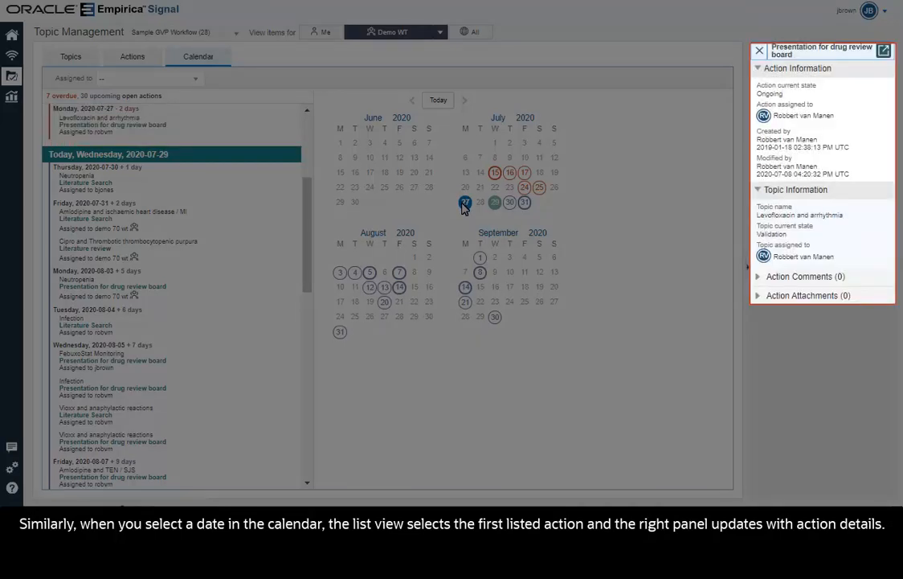